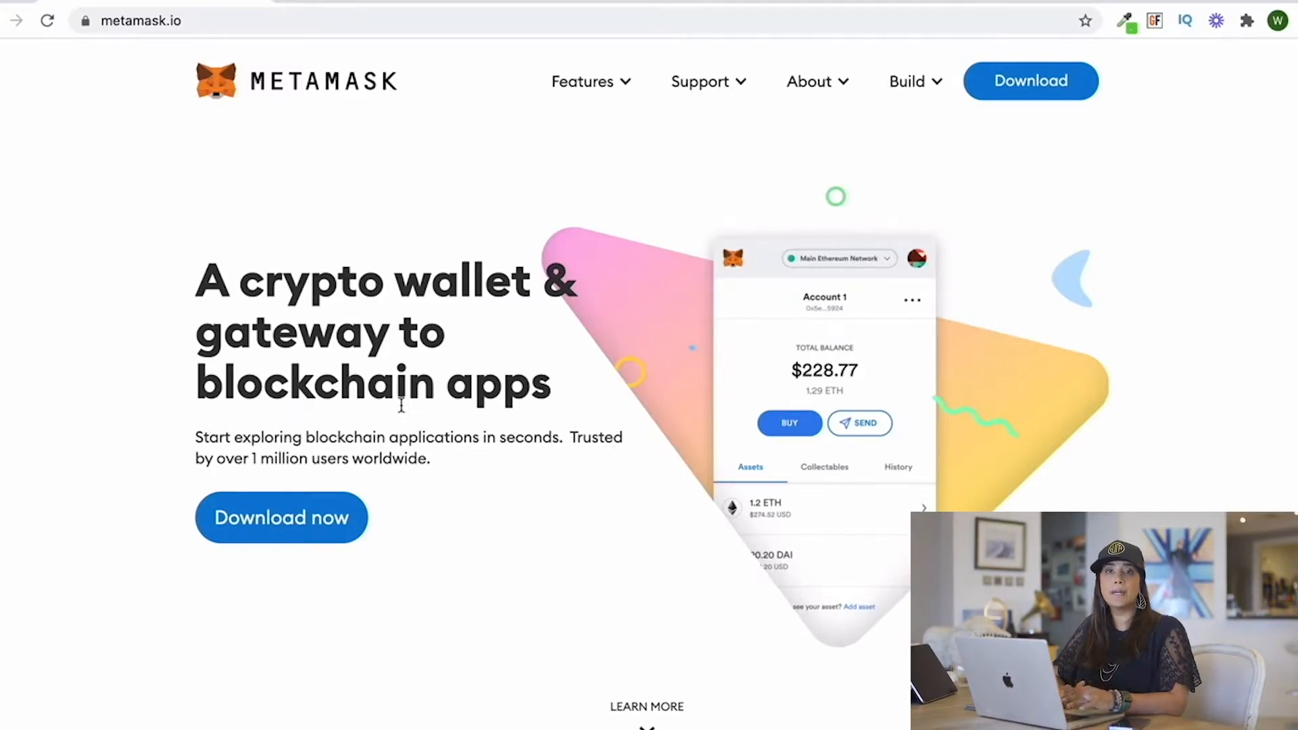
mouse_move(369, 541)
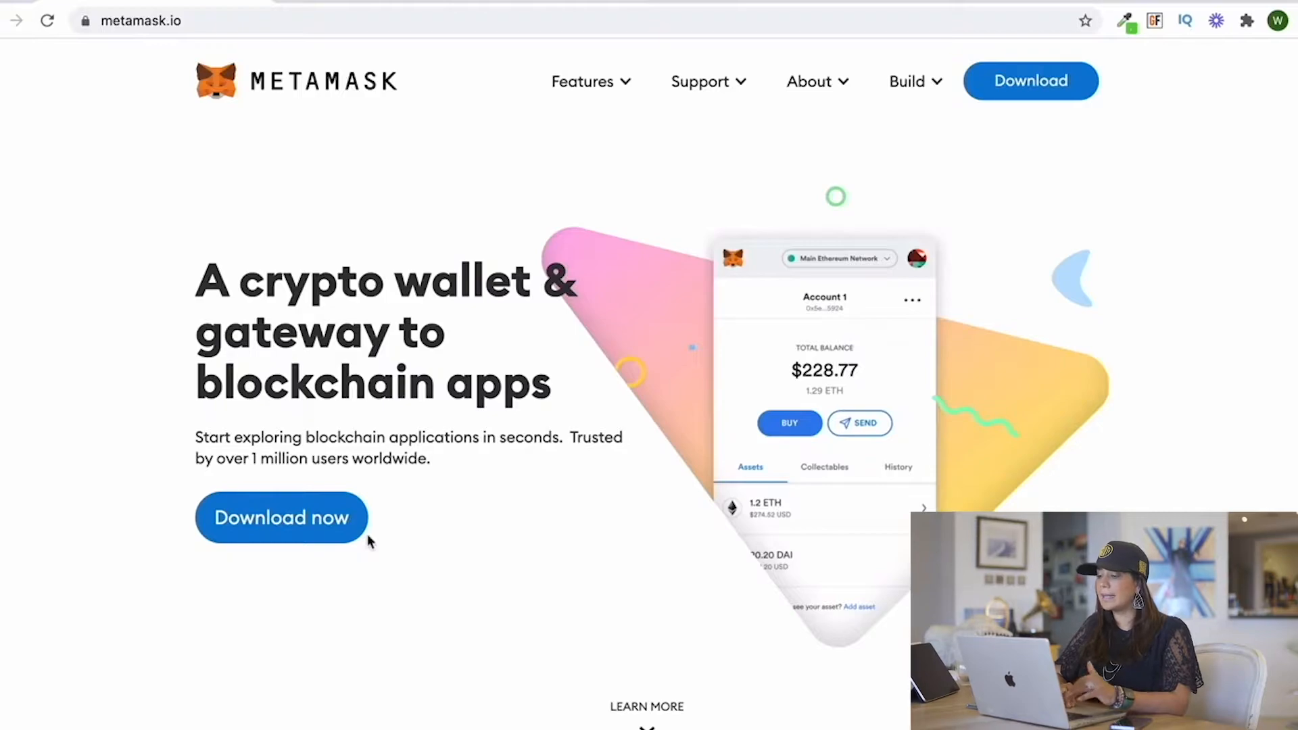
Add the MetaMask extension to Chrome from the web store via the MetaMask download page.
click(282, 518)
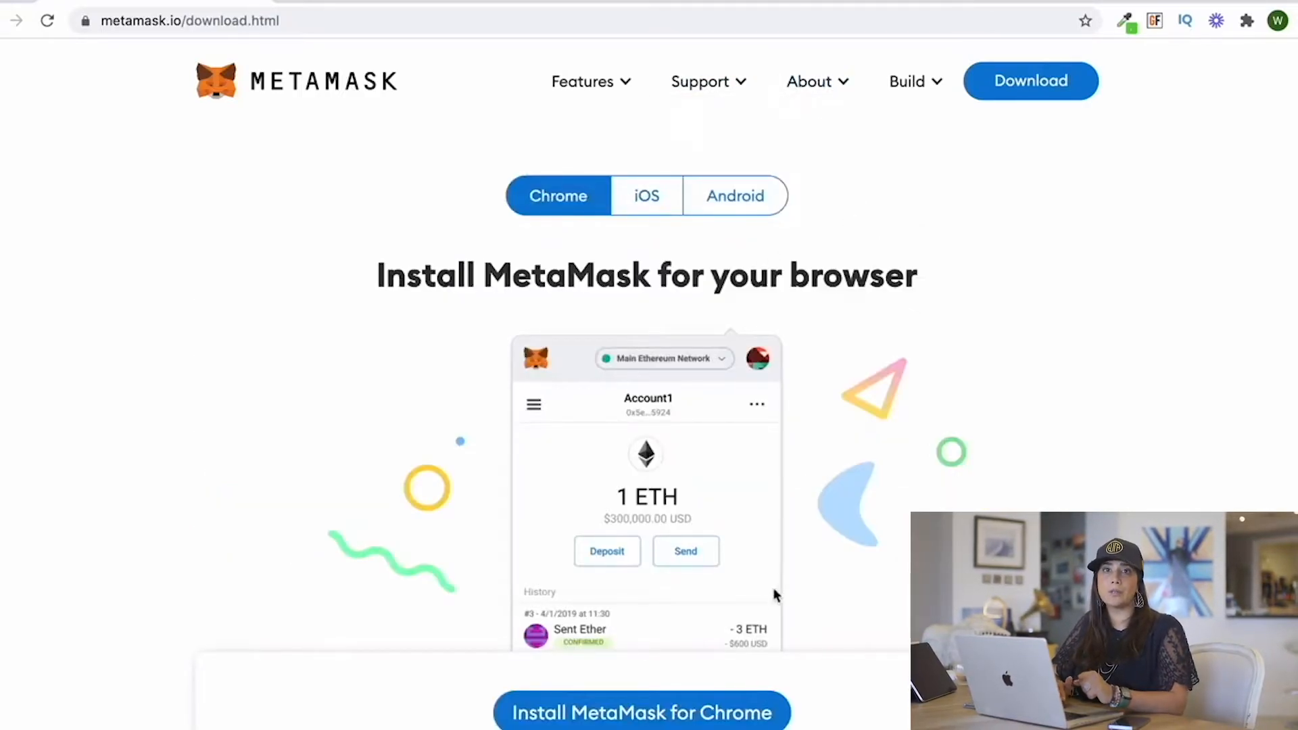
click(640, 712)
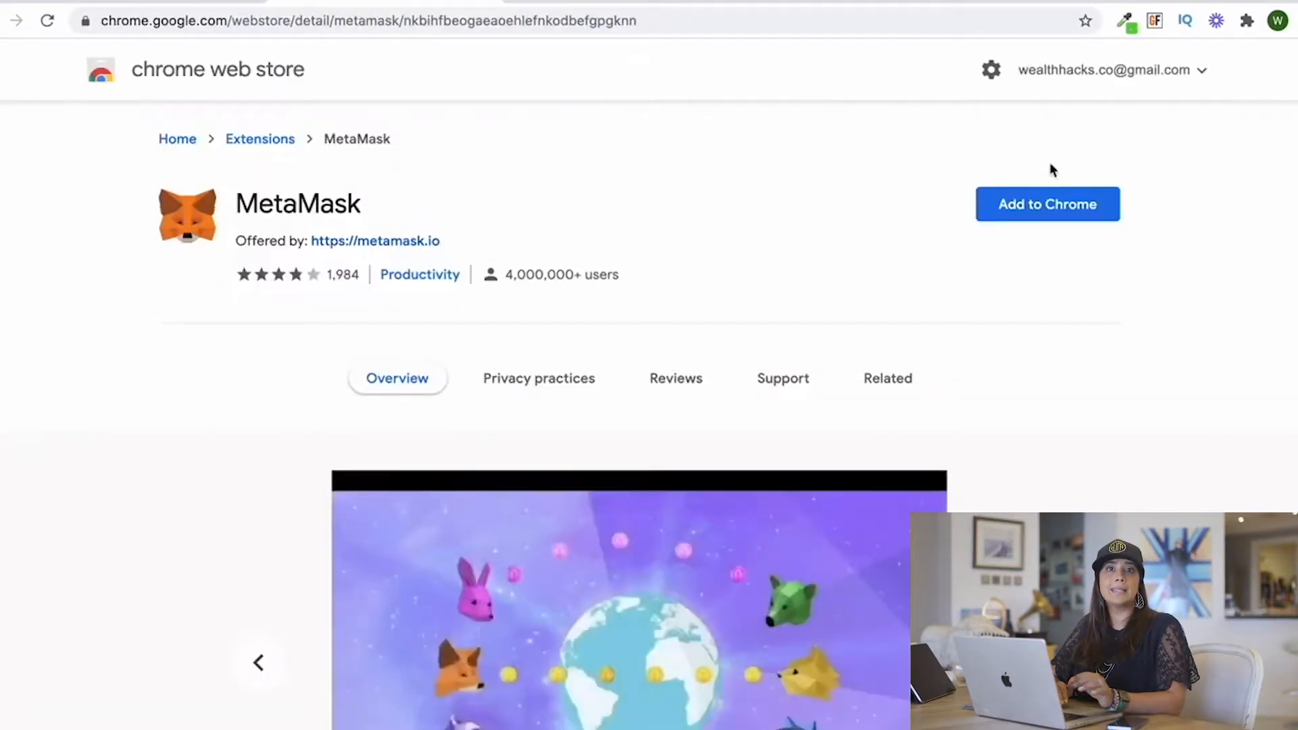
click(1046, 204)
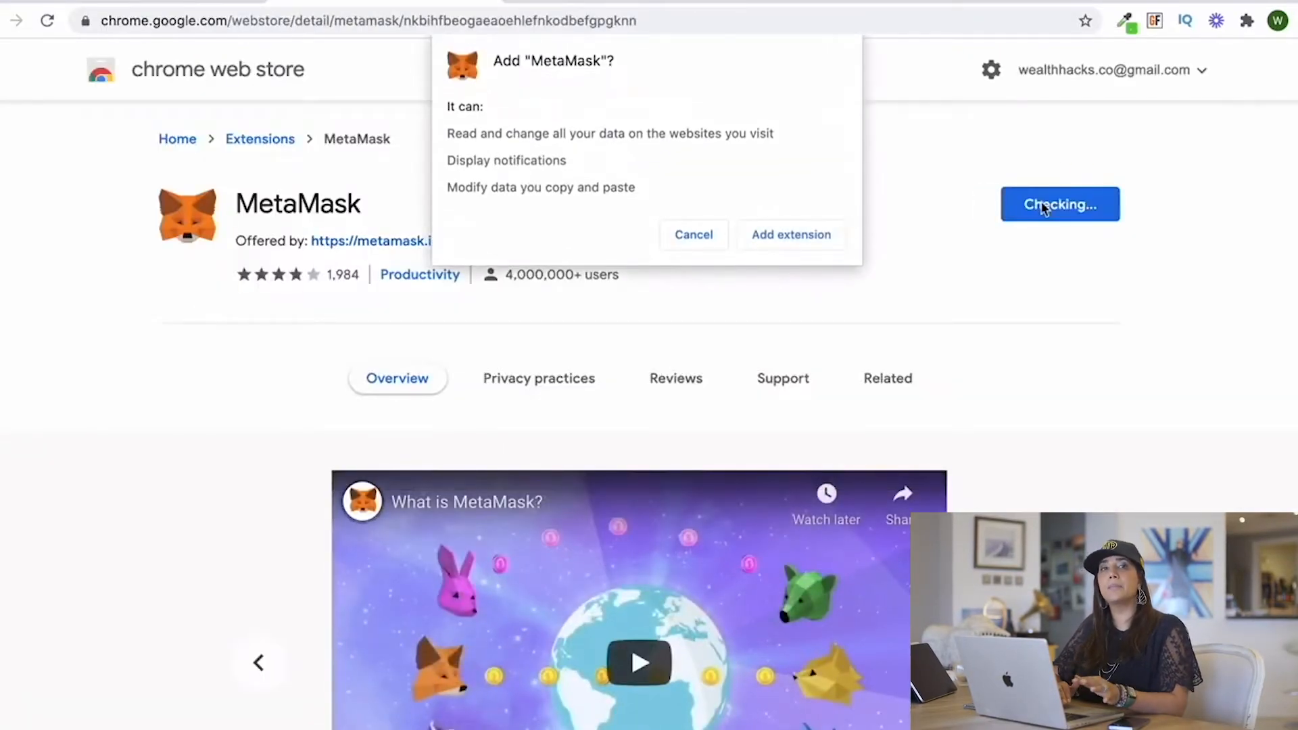
click(790, 234)
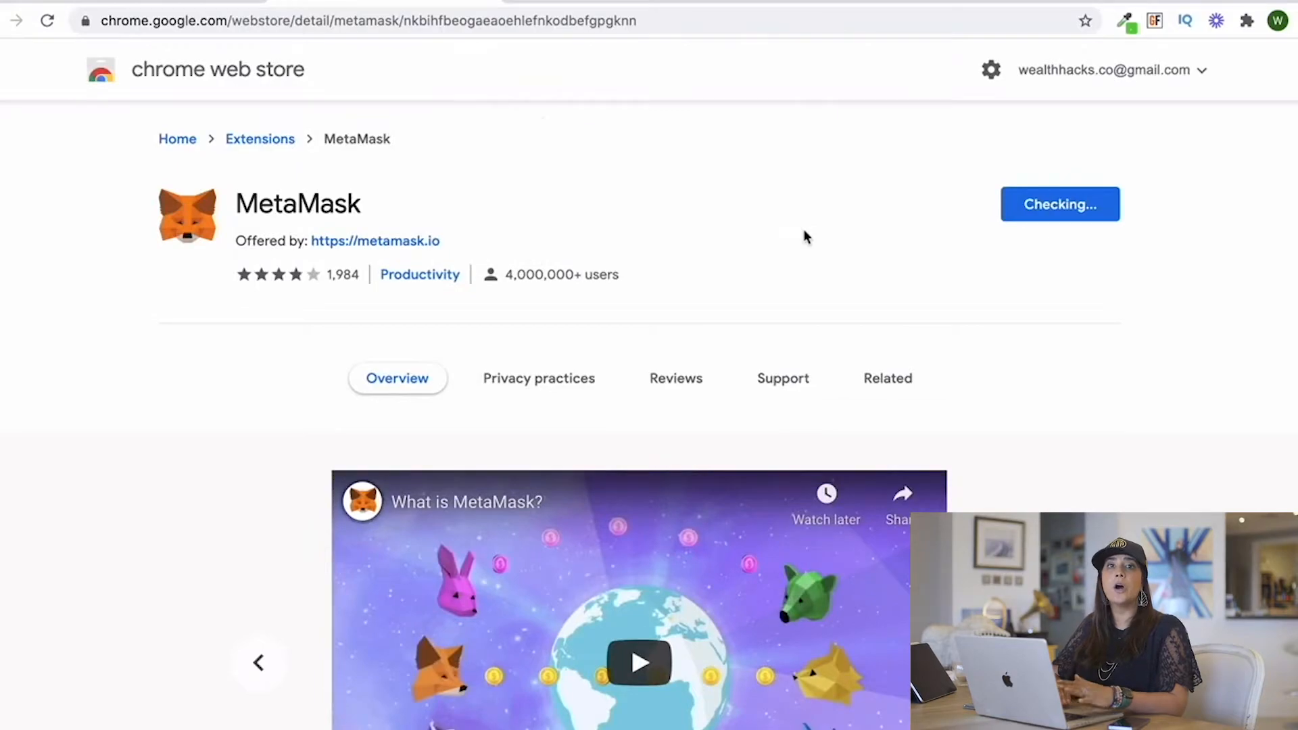
click(1060, 204)
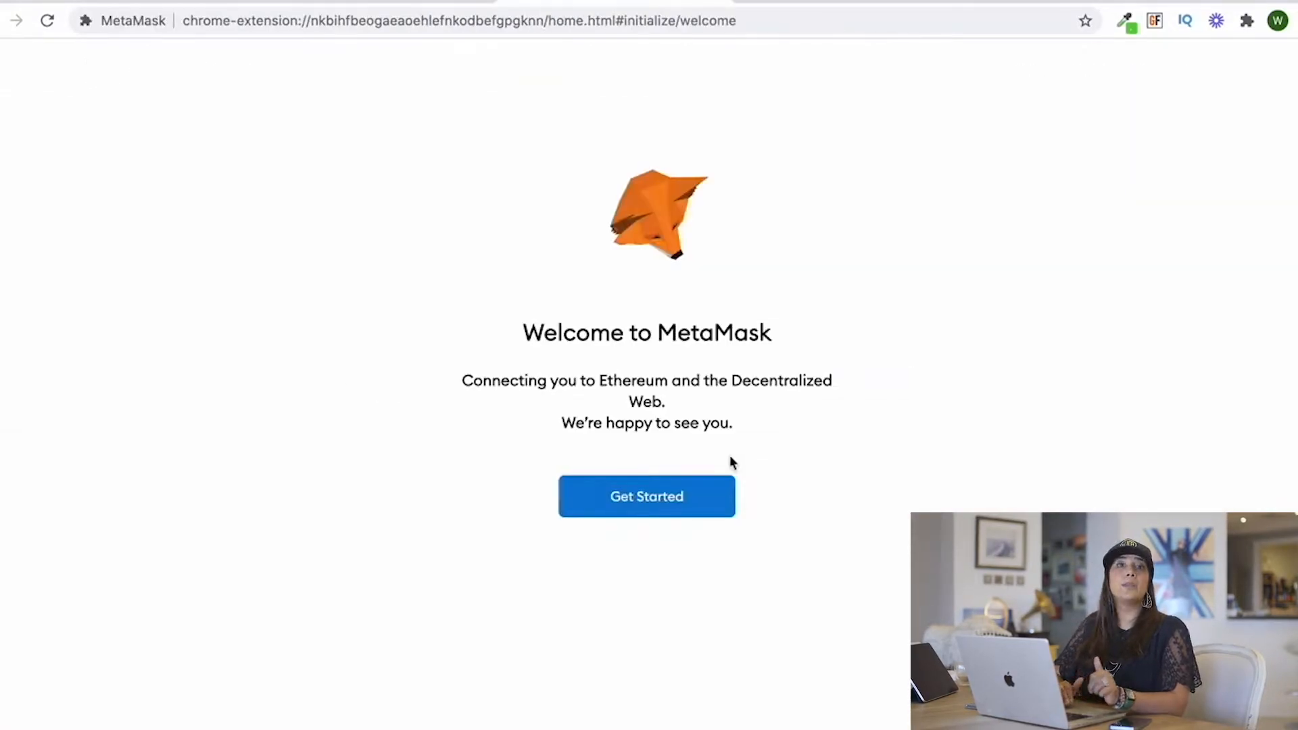
Get started and choose to create a brand-new wallet.
click(647, 496)
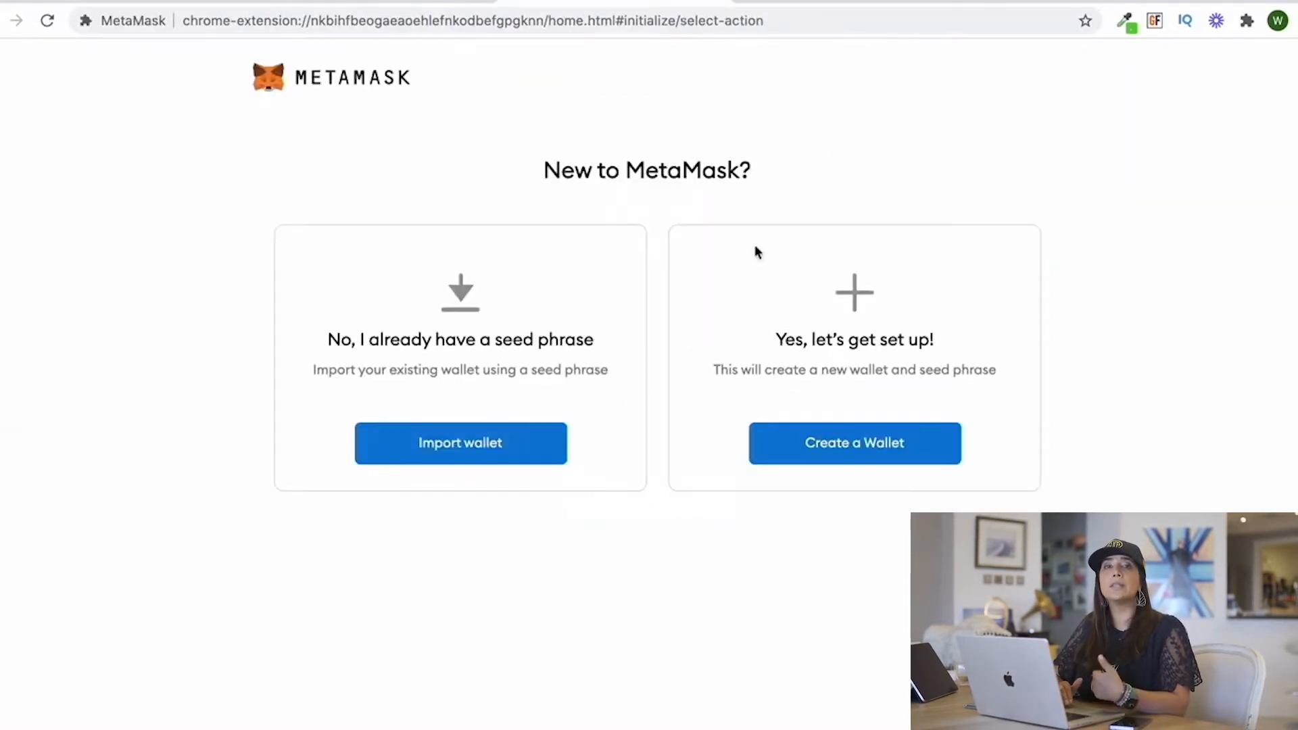
mouse_move(1052, 58)
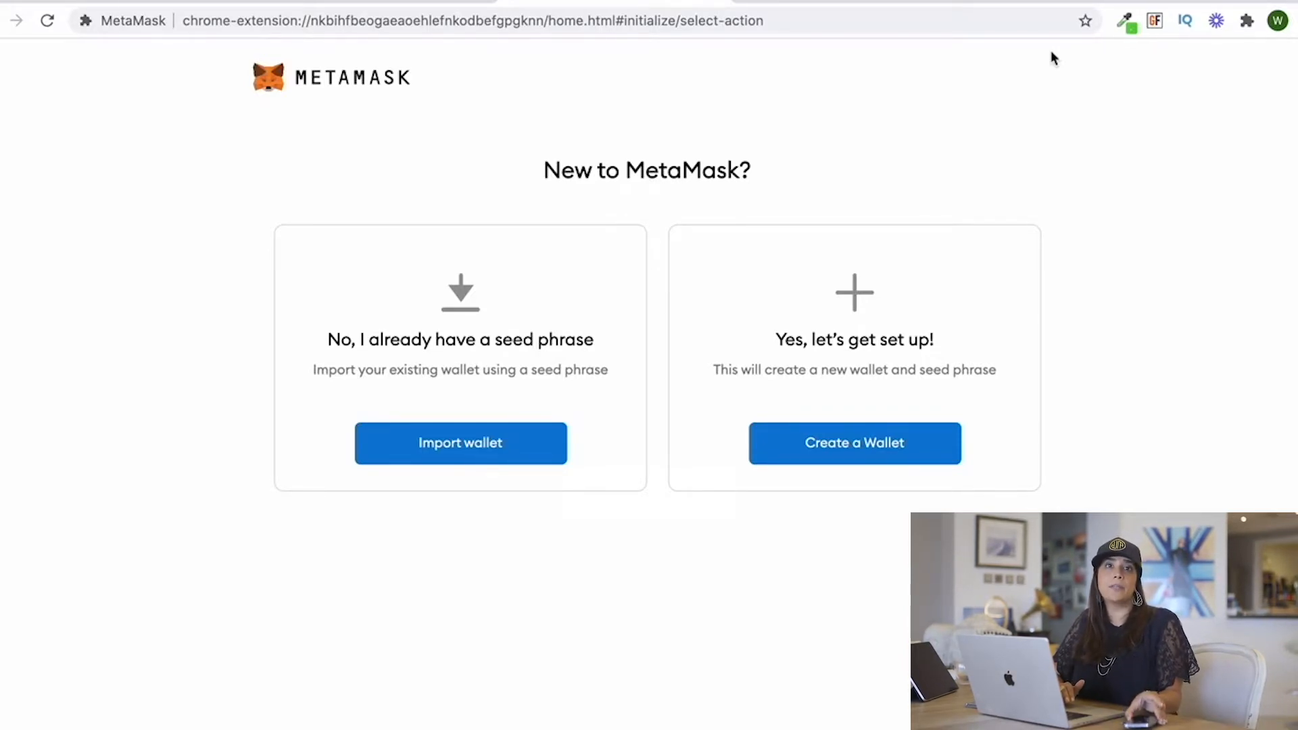
click(854, 443)
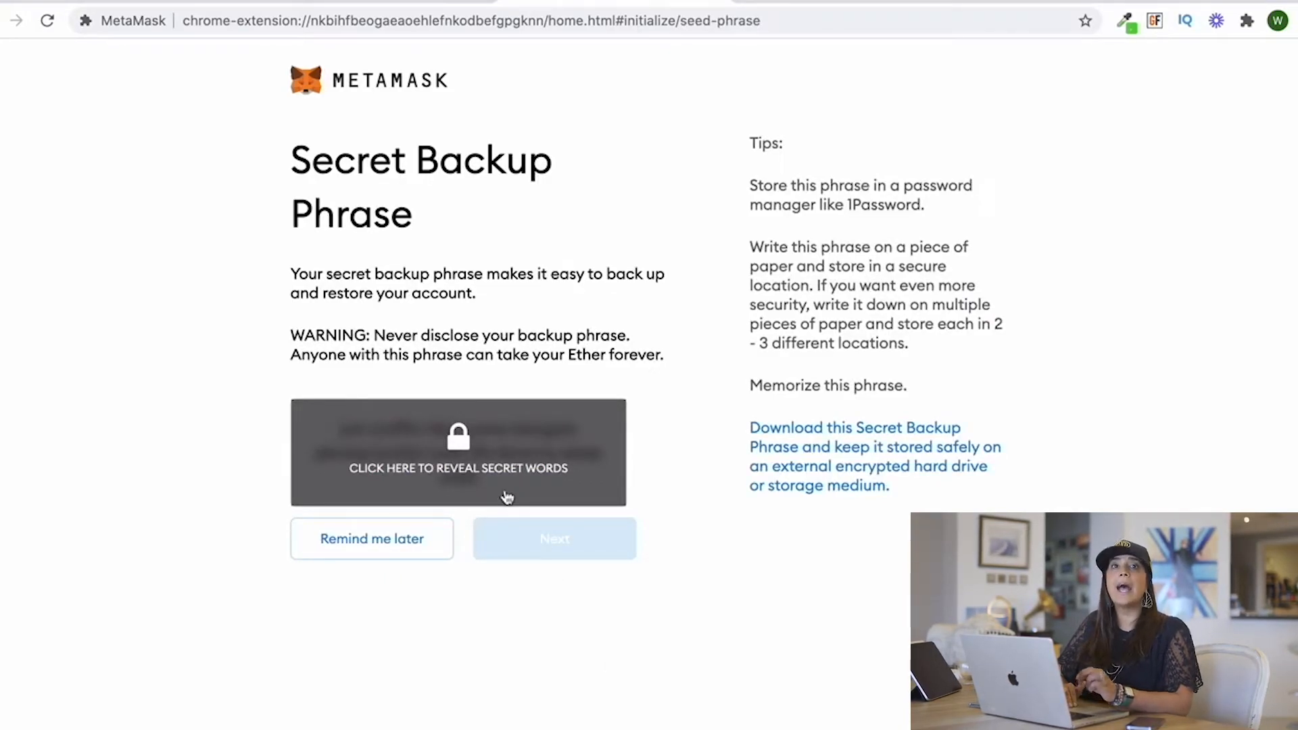
Reveal the secret backup words and proceed to confirm the phrase.
click(459, 451)
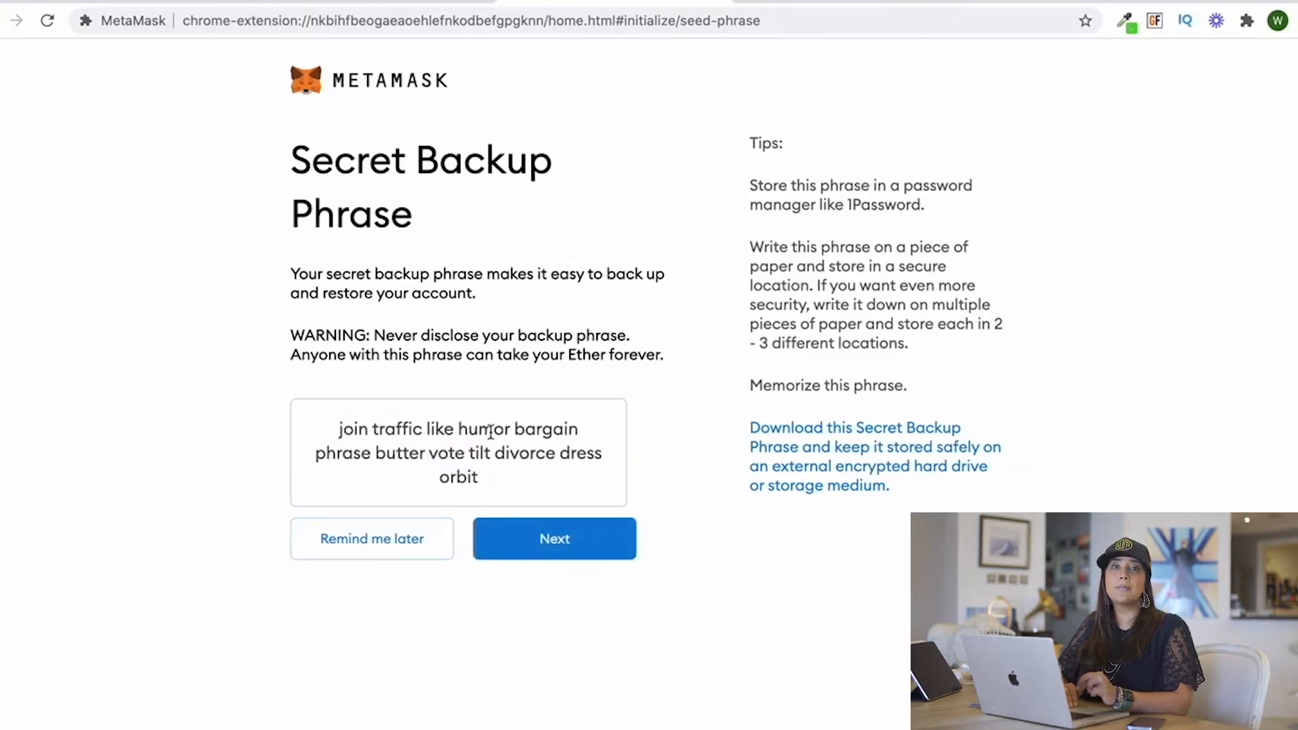
mouse_move(603, 484)
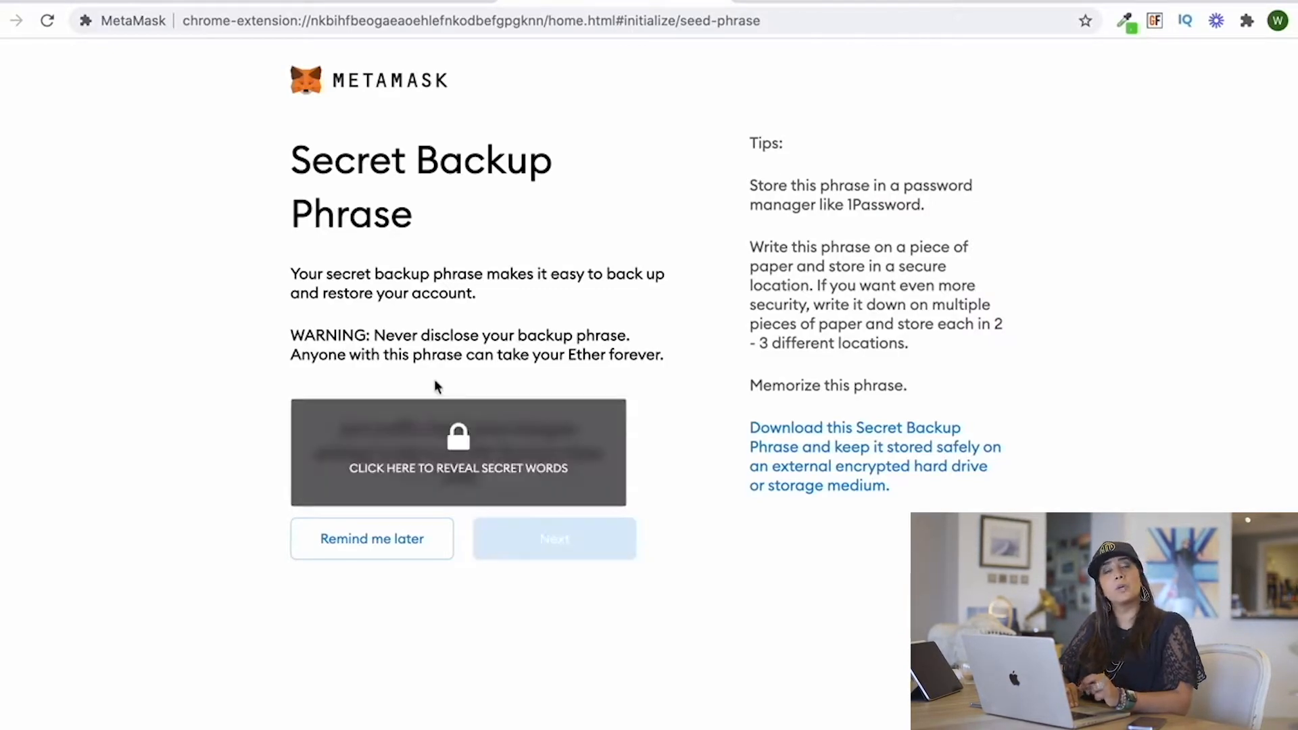
click(458, 453)
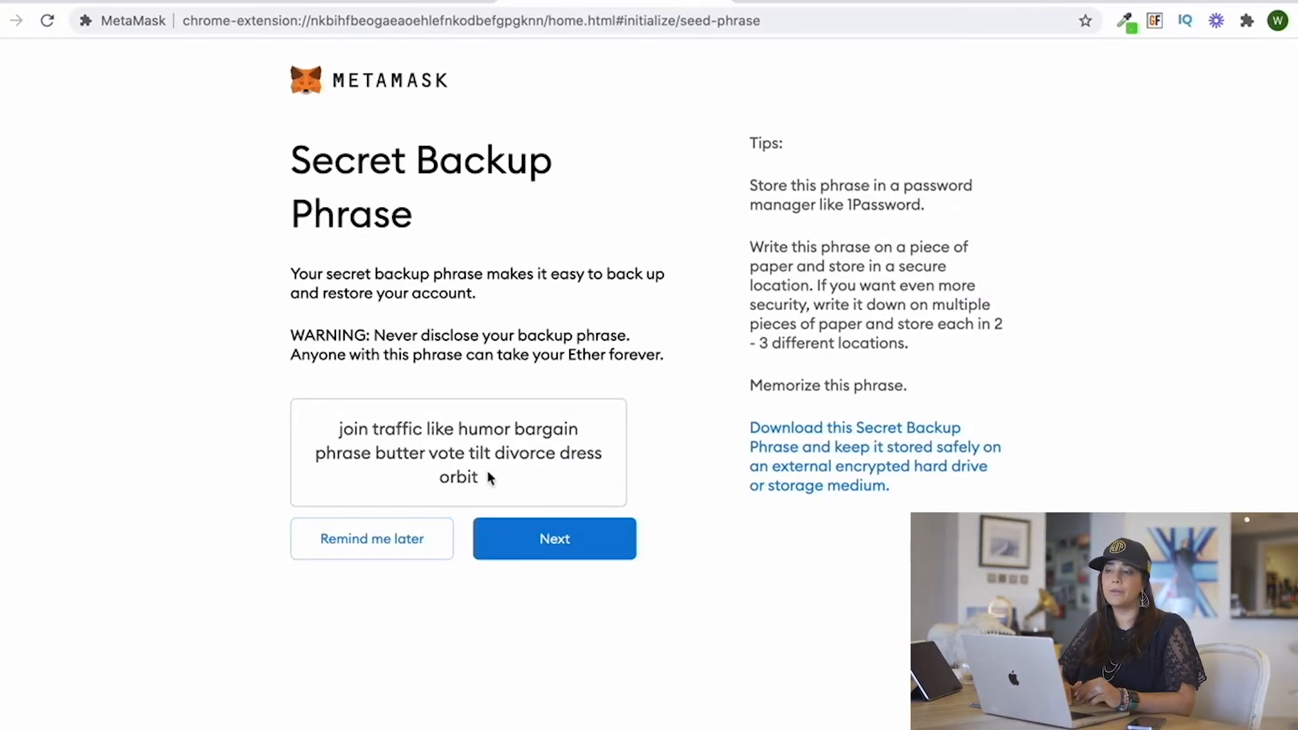
click(554, 538)
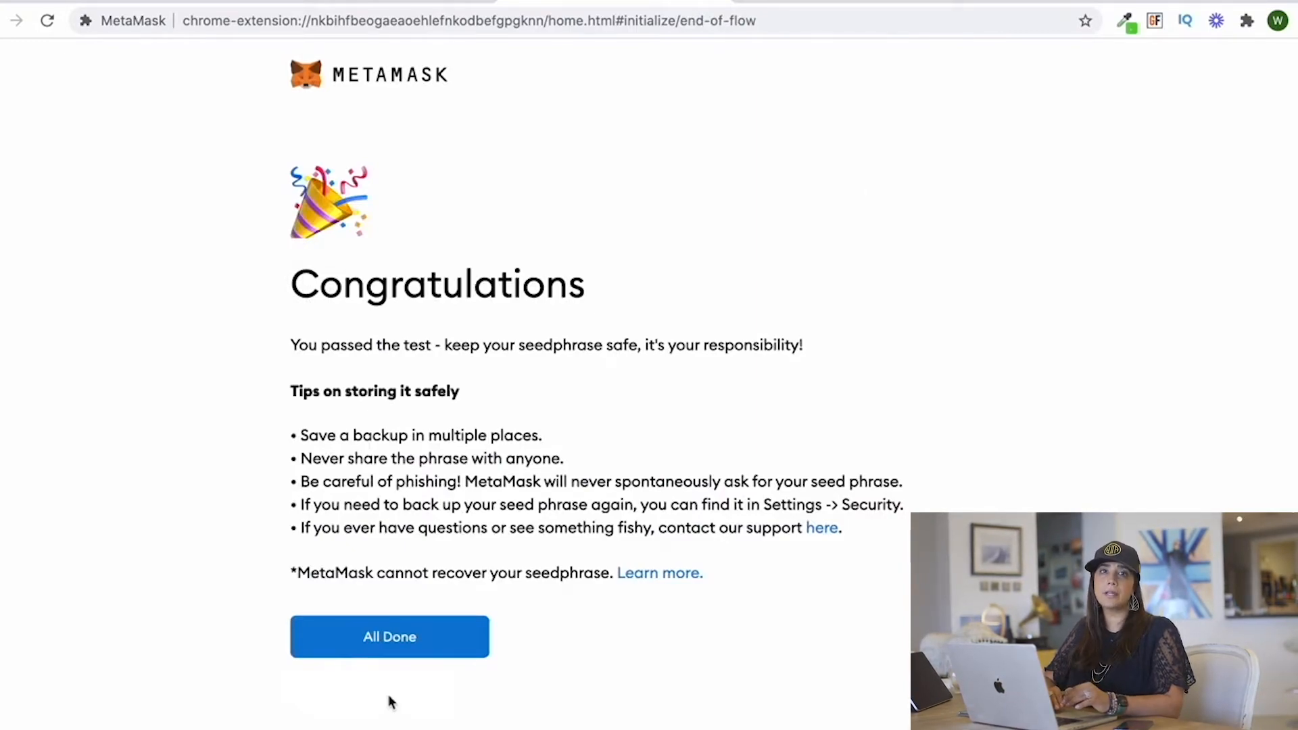
Finish setup with All Done, landing on the wallet home with 1.8924 ETH.
click(390, 636)
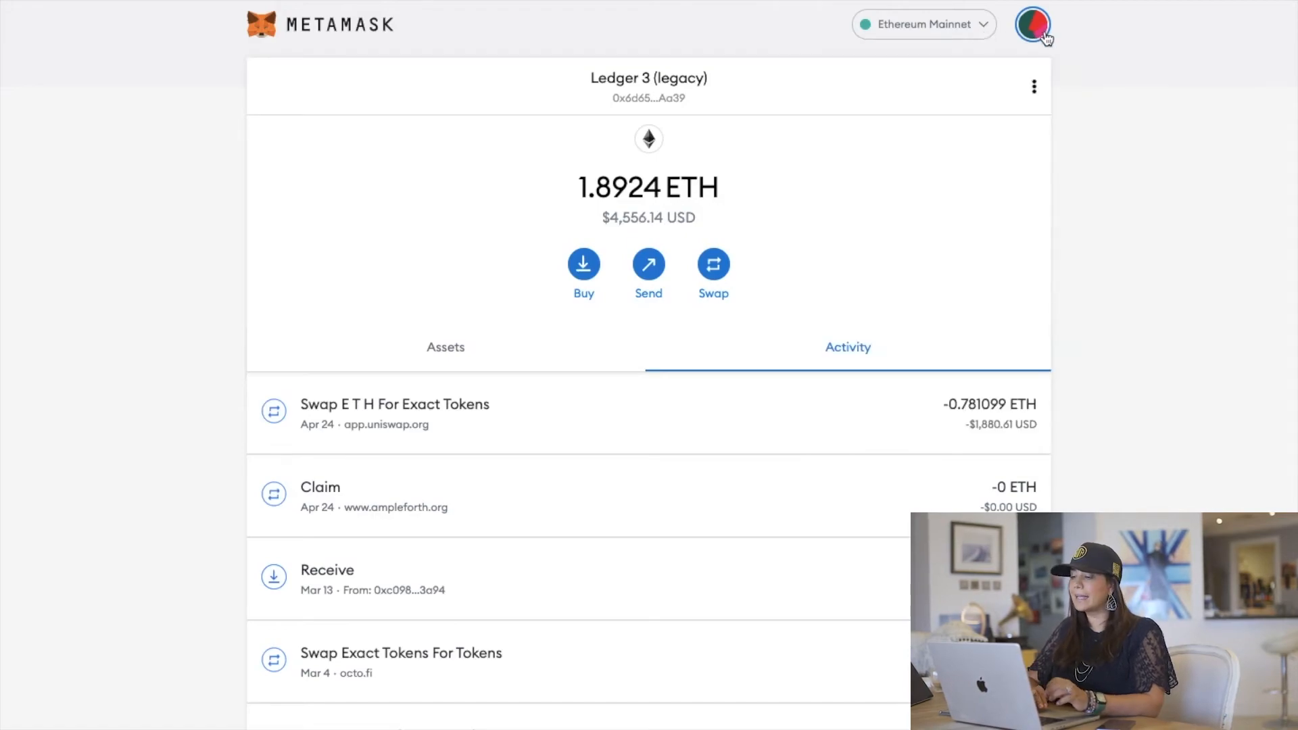
Reach Settings > Networks and start adding a custom network.
click(1032, 25)
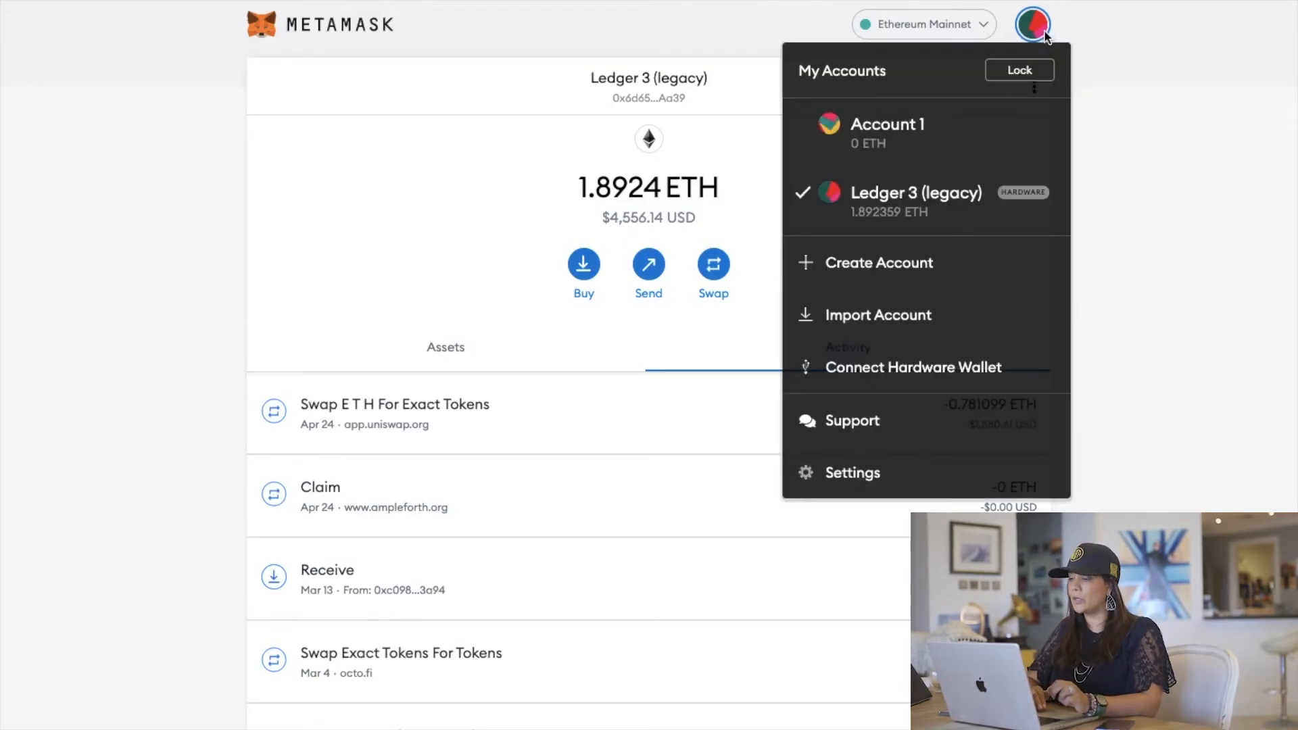
click(852, 472)
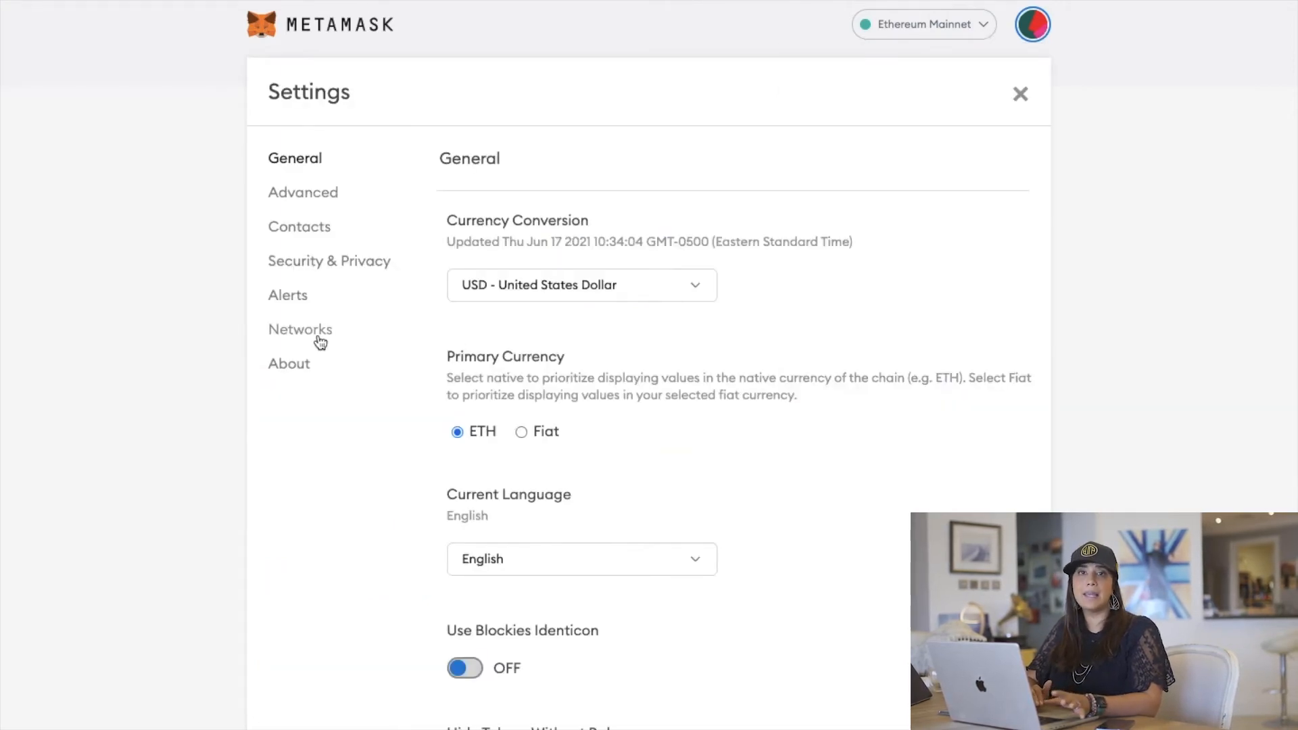
click(301, 328)
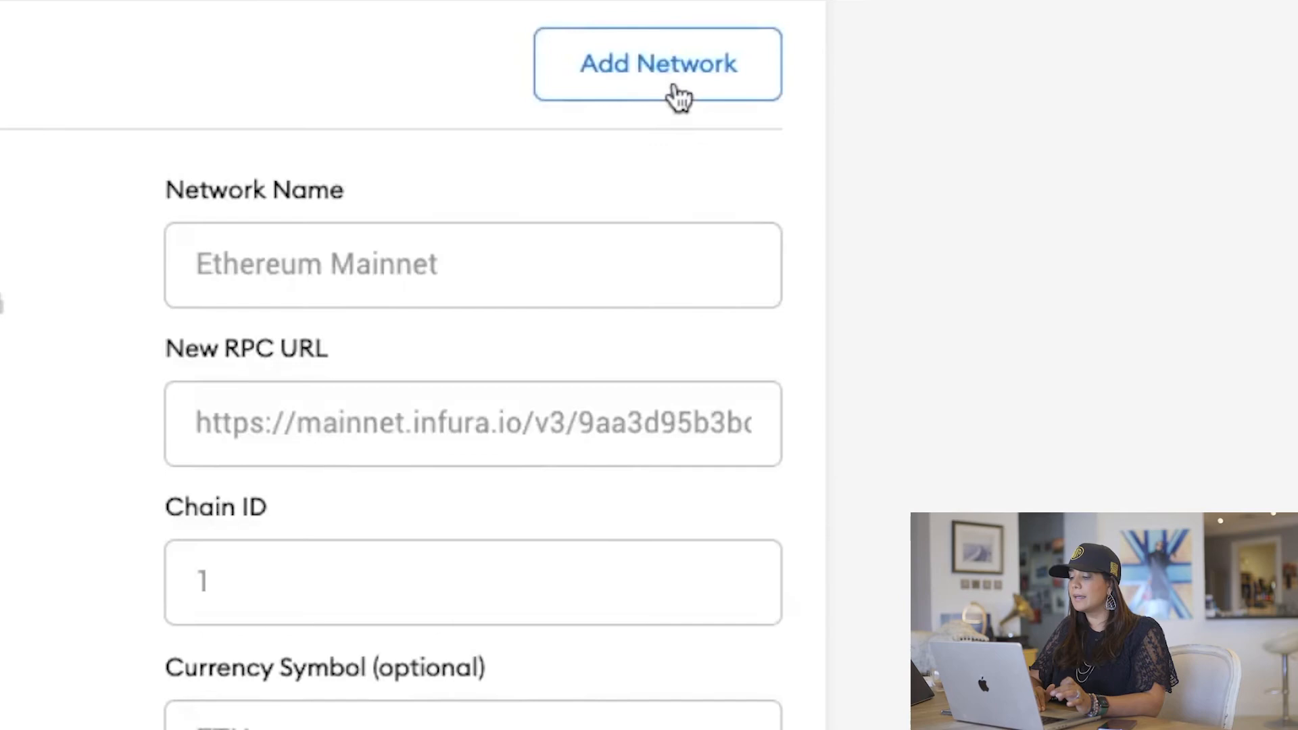
click(657, 64)
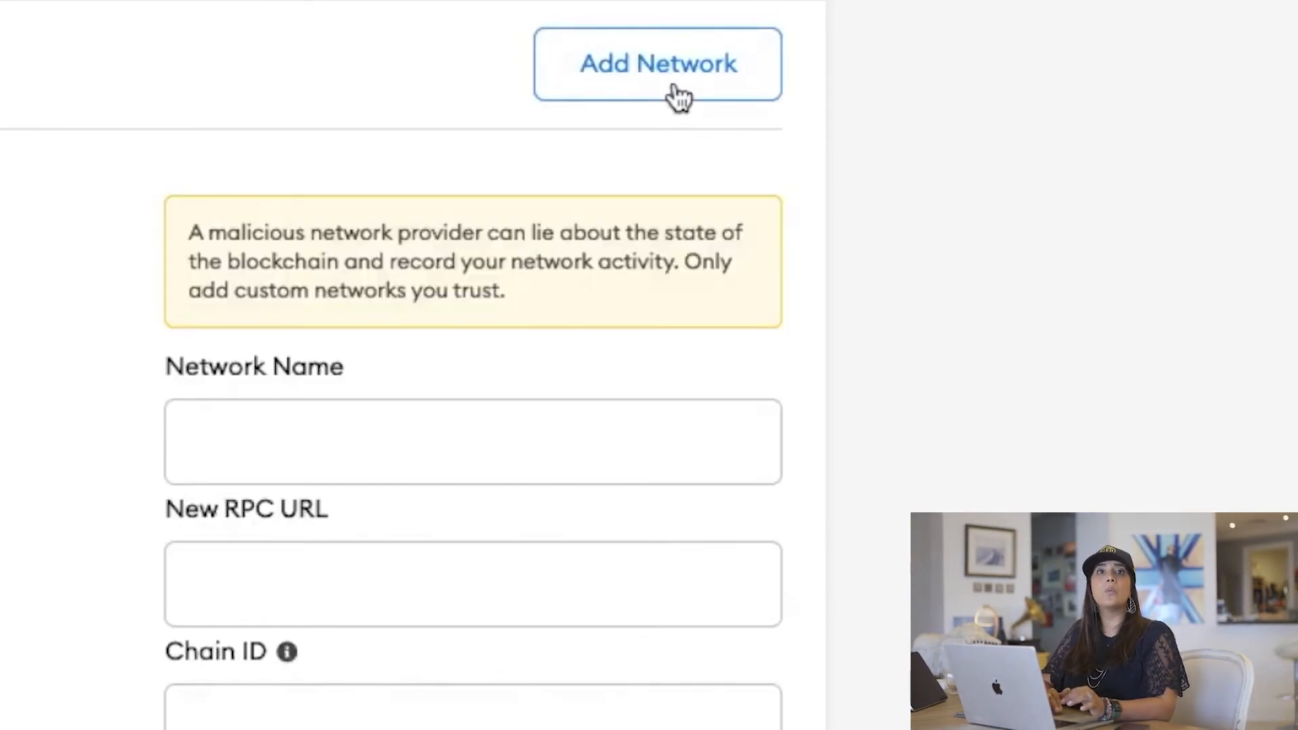
text(Pol)
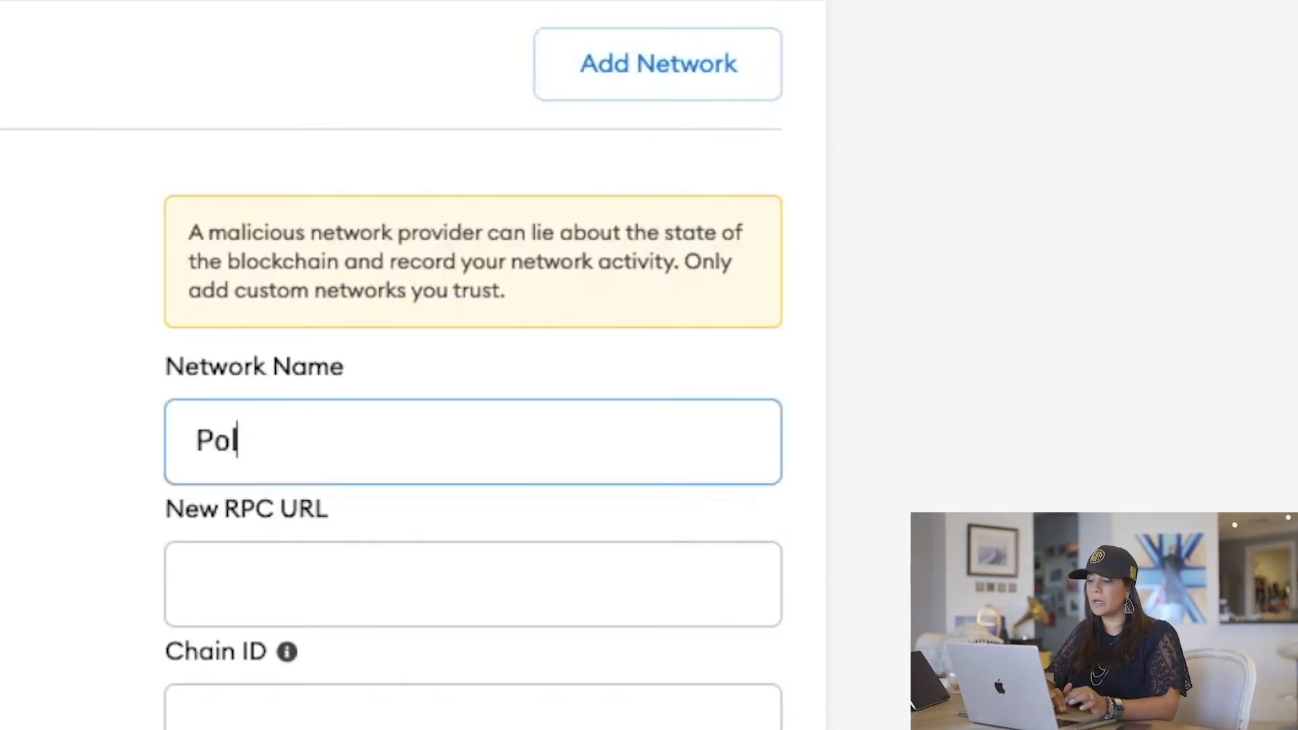
text(ygon)
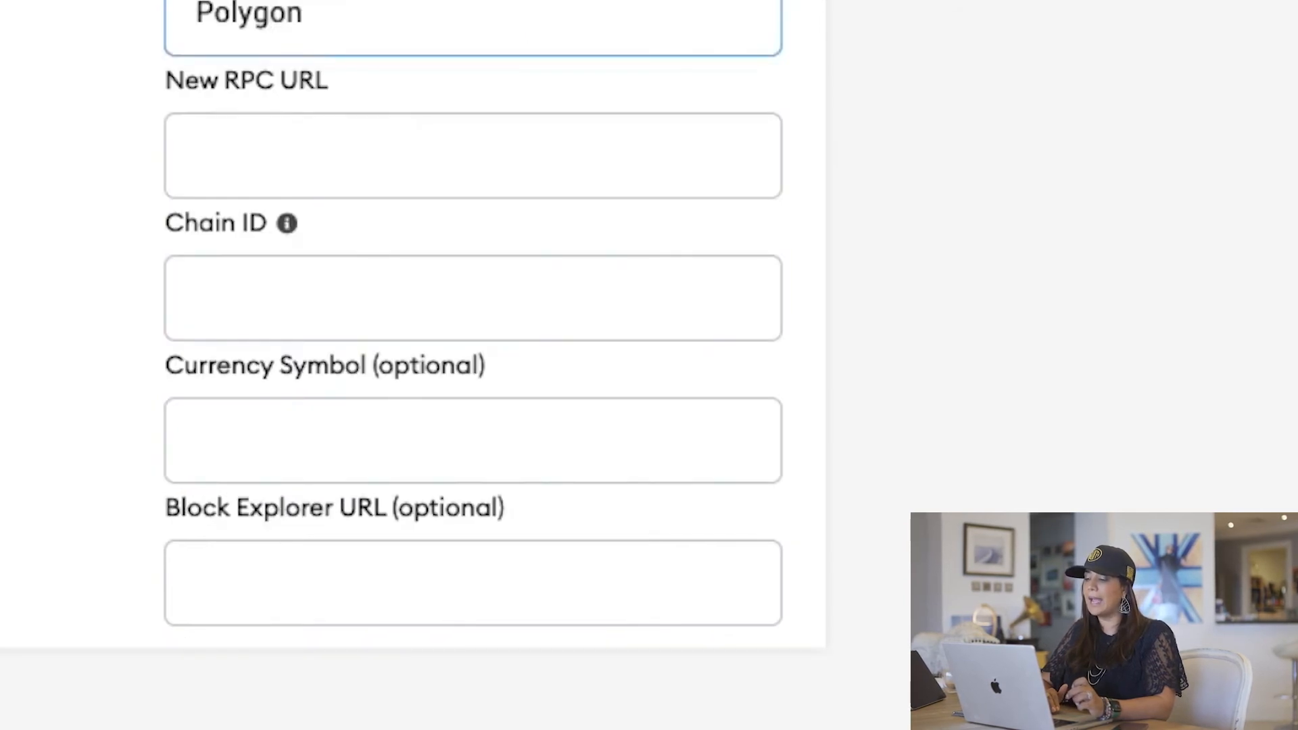
text(https://rpc-mainnet.matic.network/)
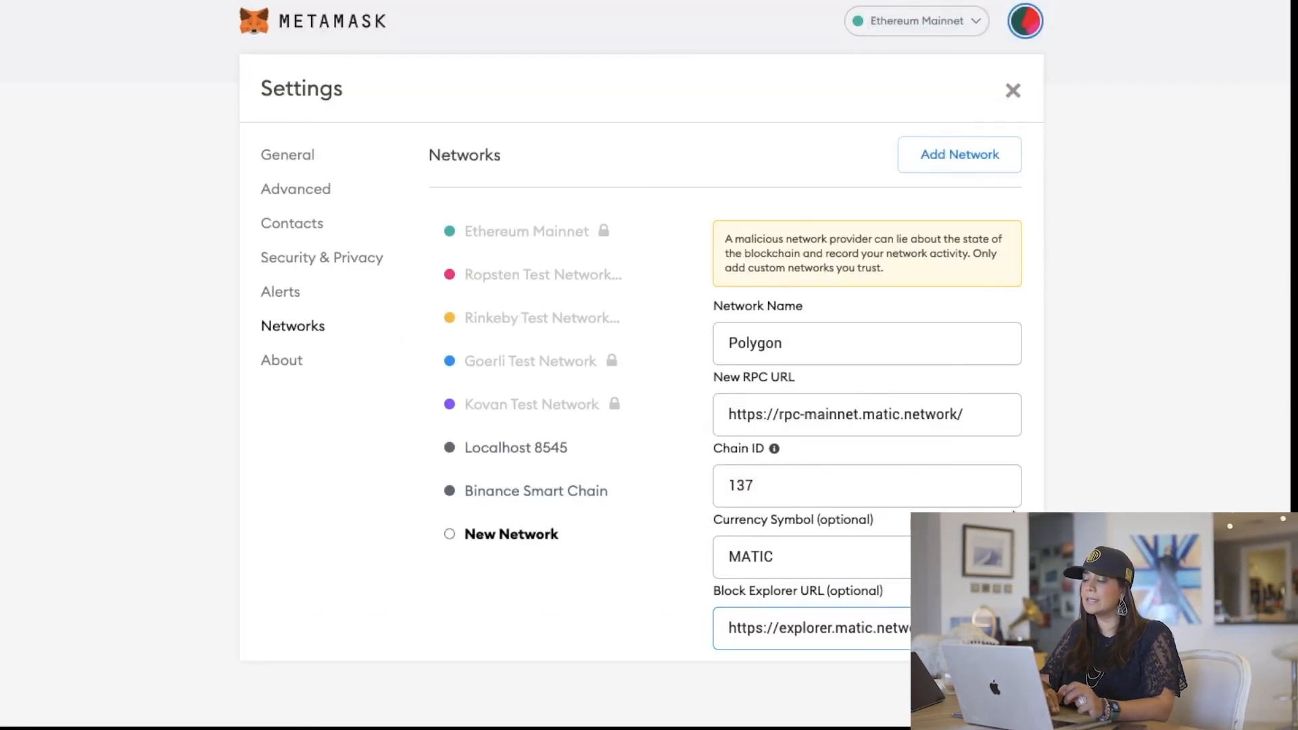
Scroll to Save the Polygon network so the wallet switches to it.
scroll(down, 3)
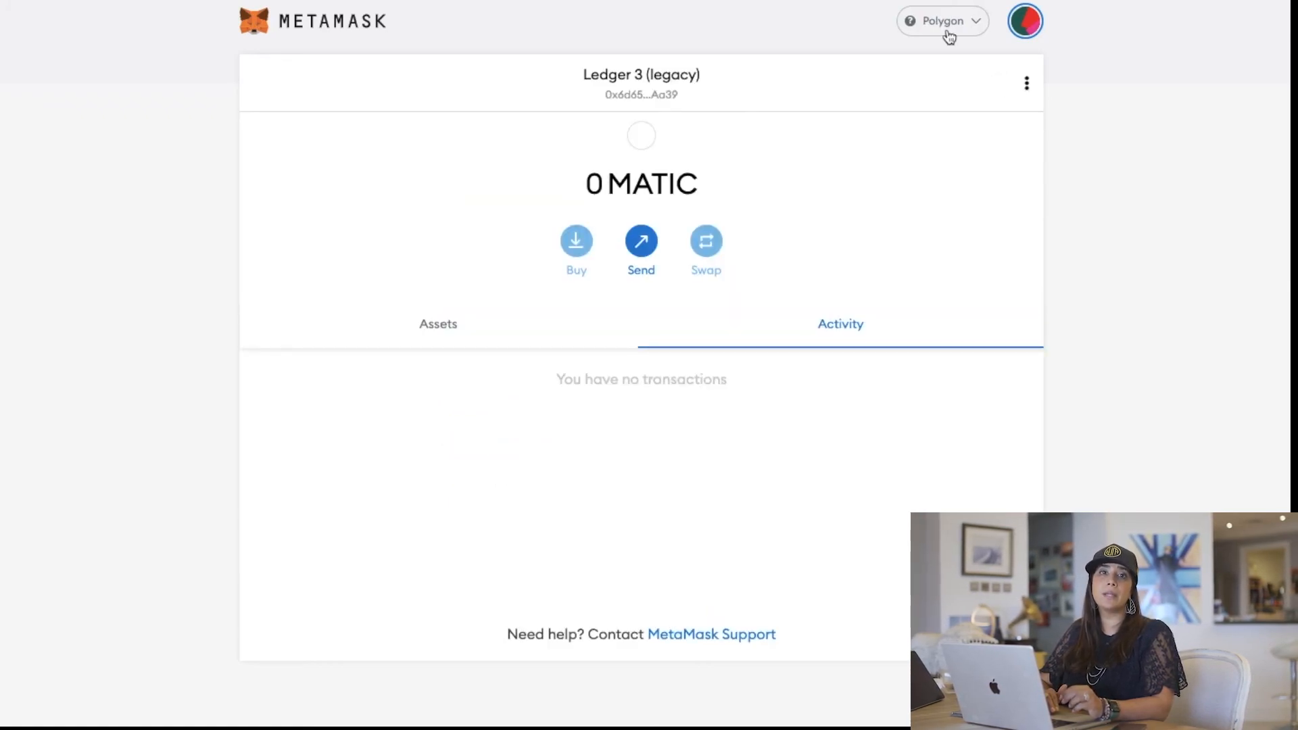
mouse_move(731, 188)
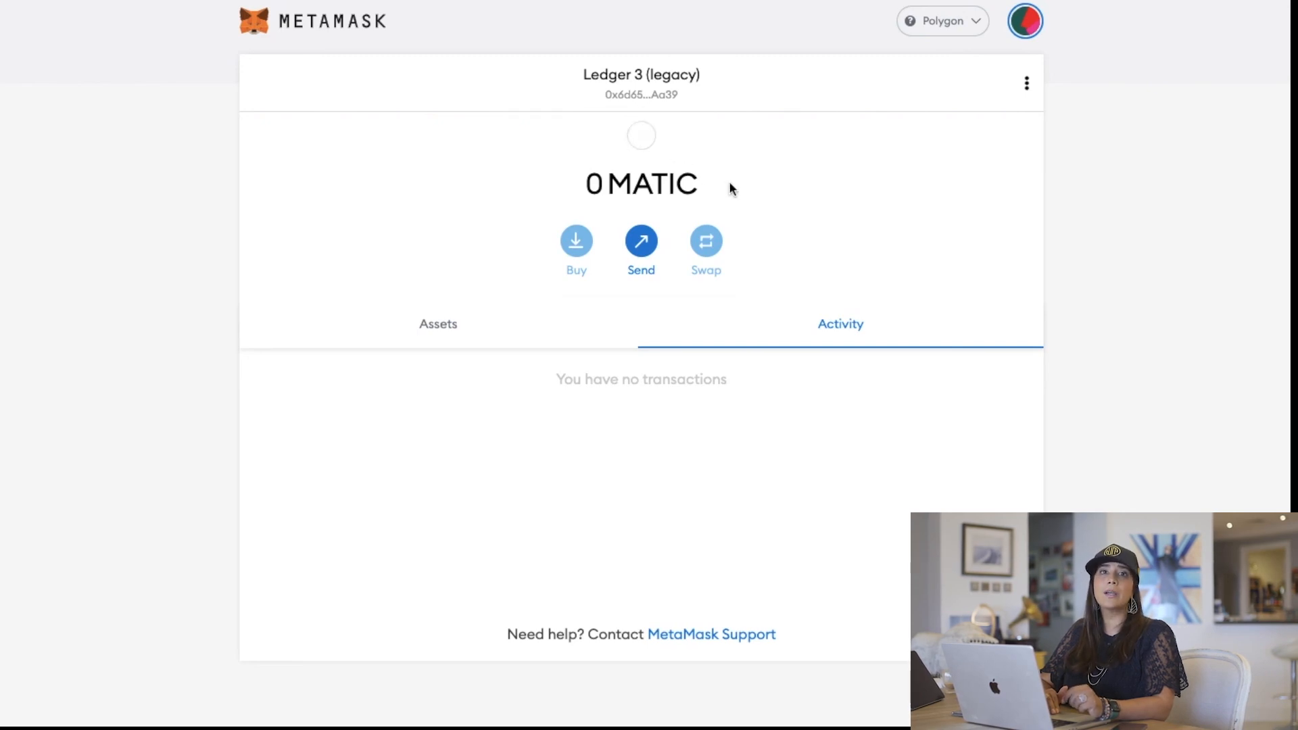